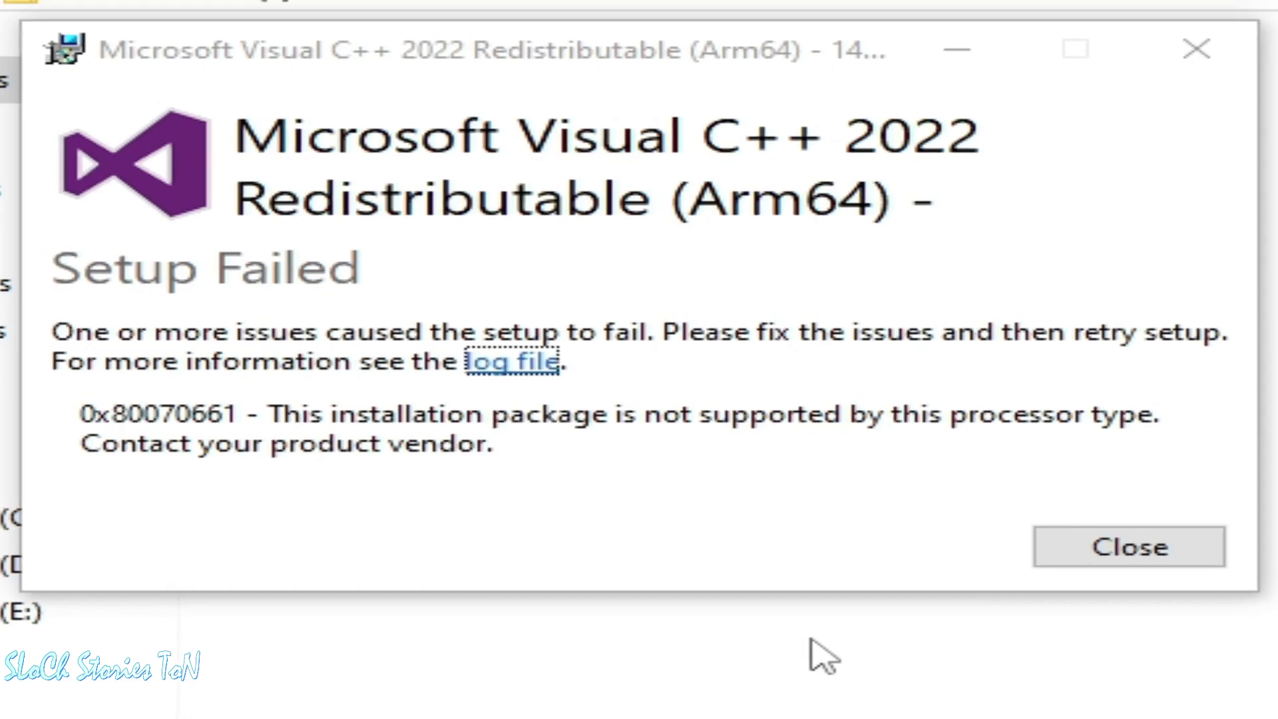
mouse_move(713, 575)
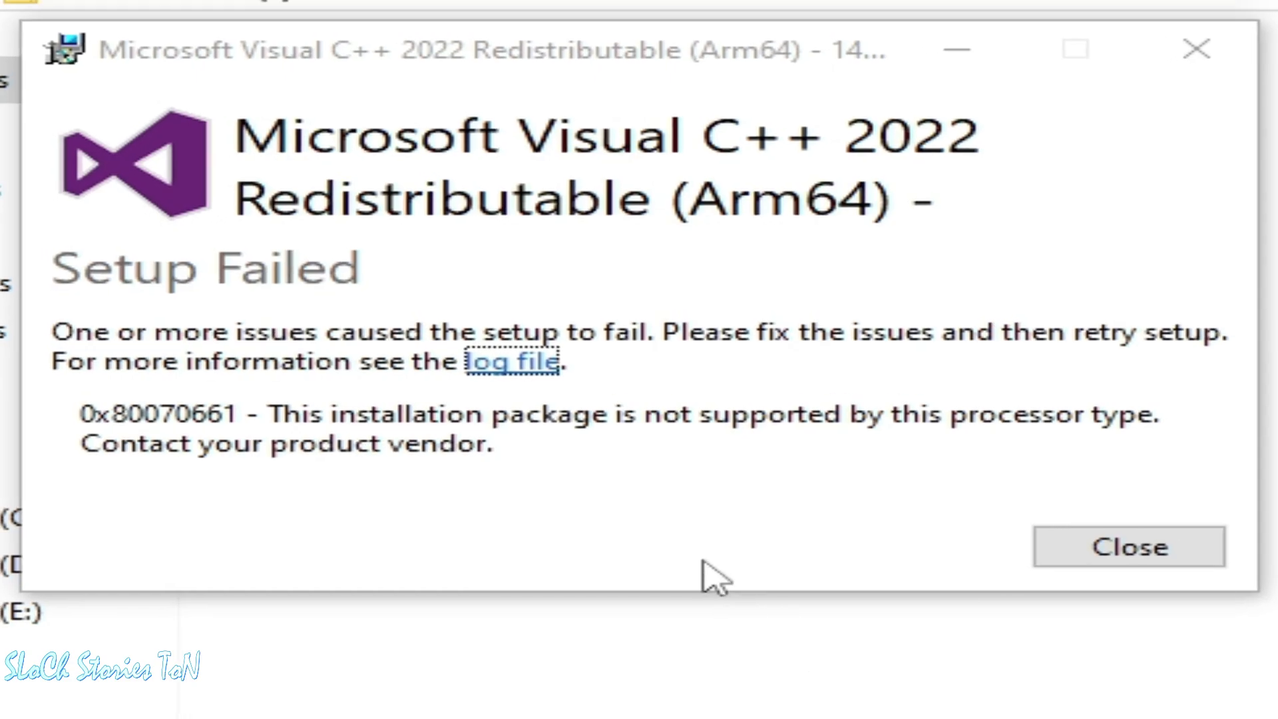
mouse_move(554, 457)
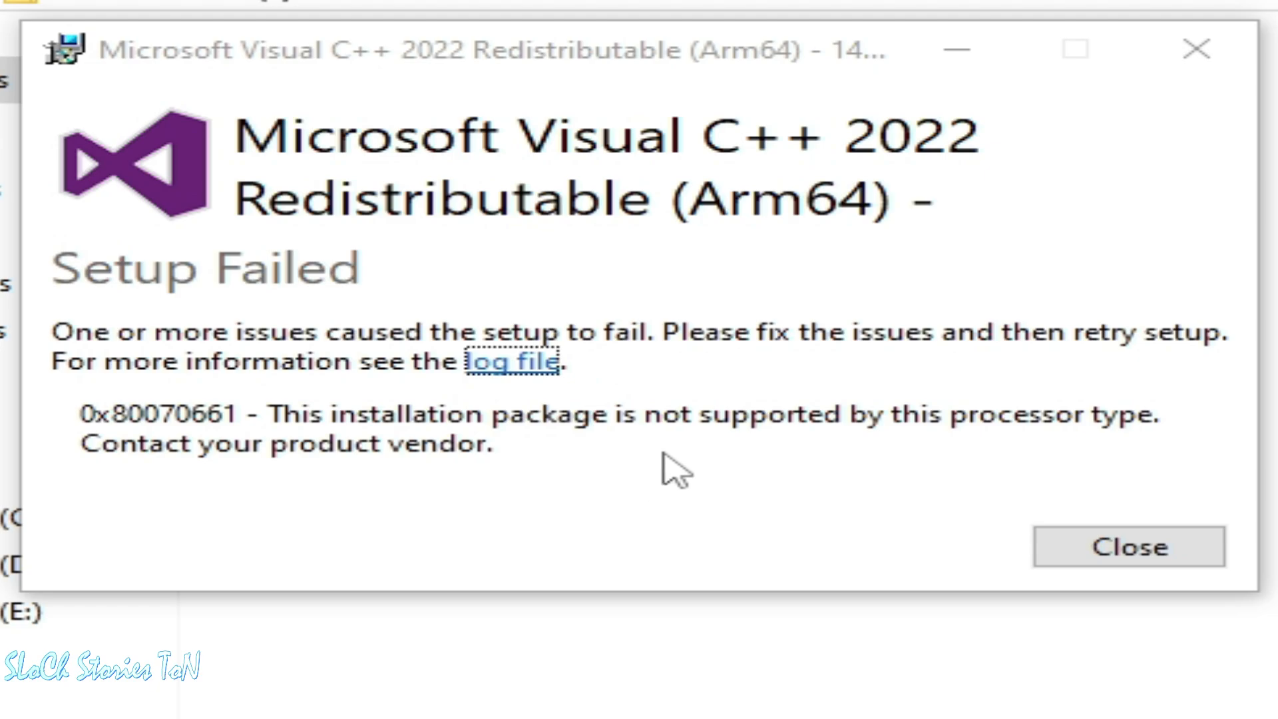
mouse_move(1115, 458)
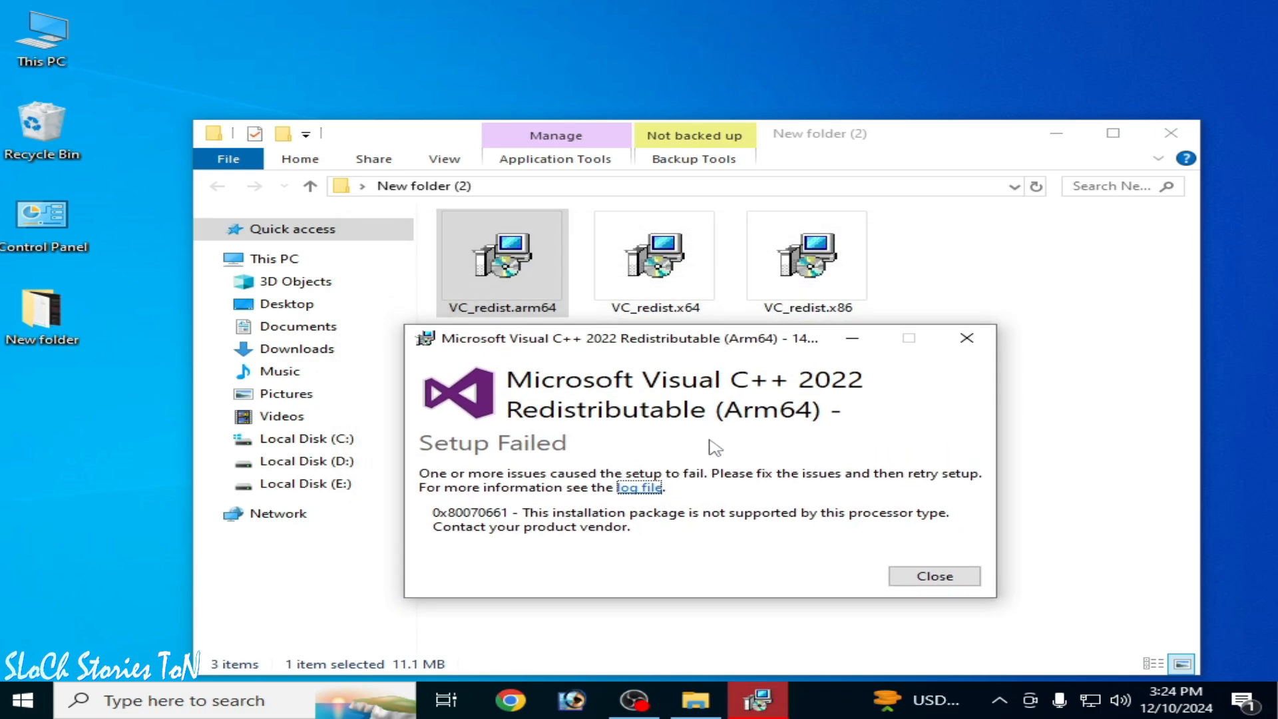
mouse_move(845, 439)
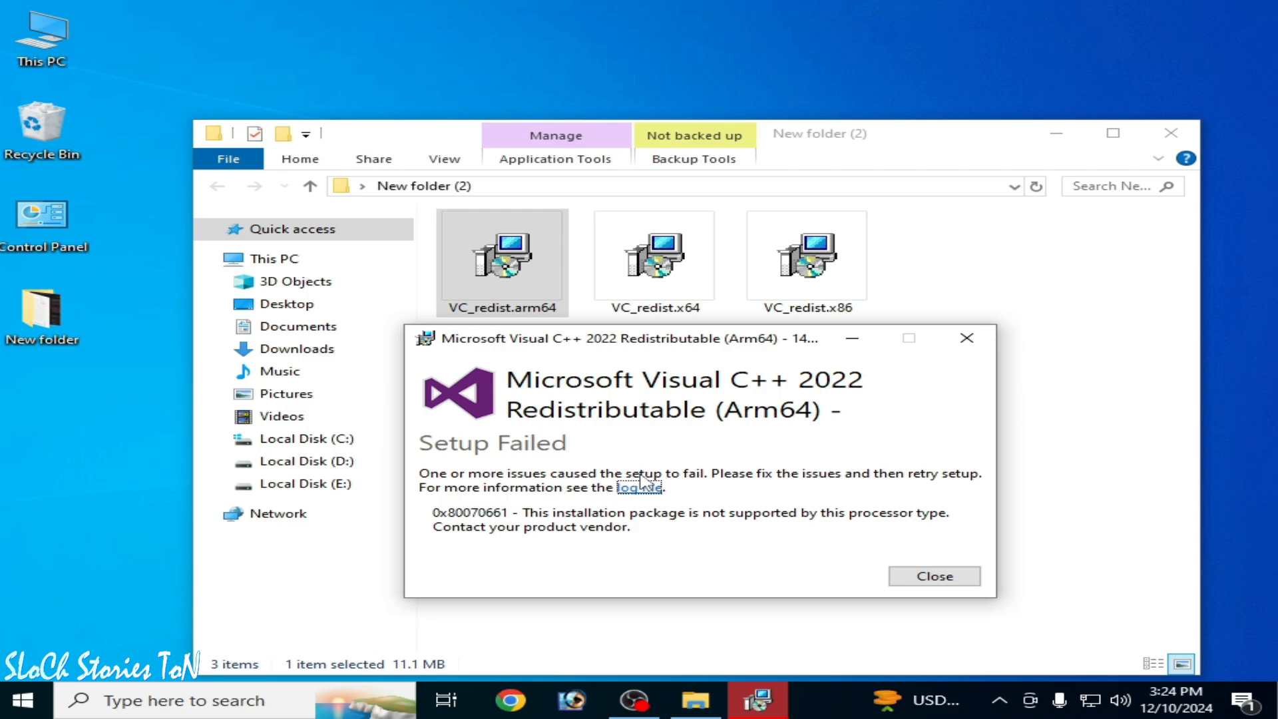
mouse_move(119, 151)
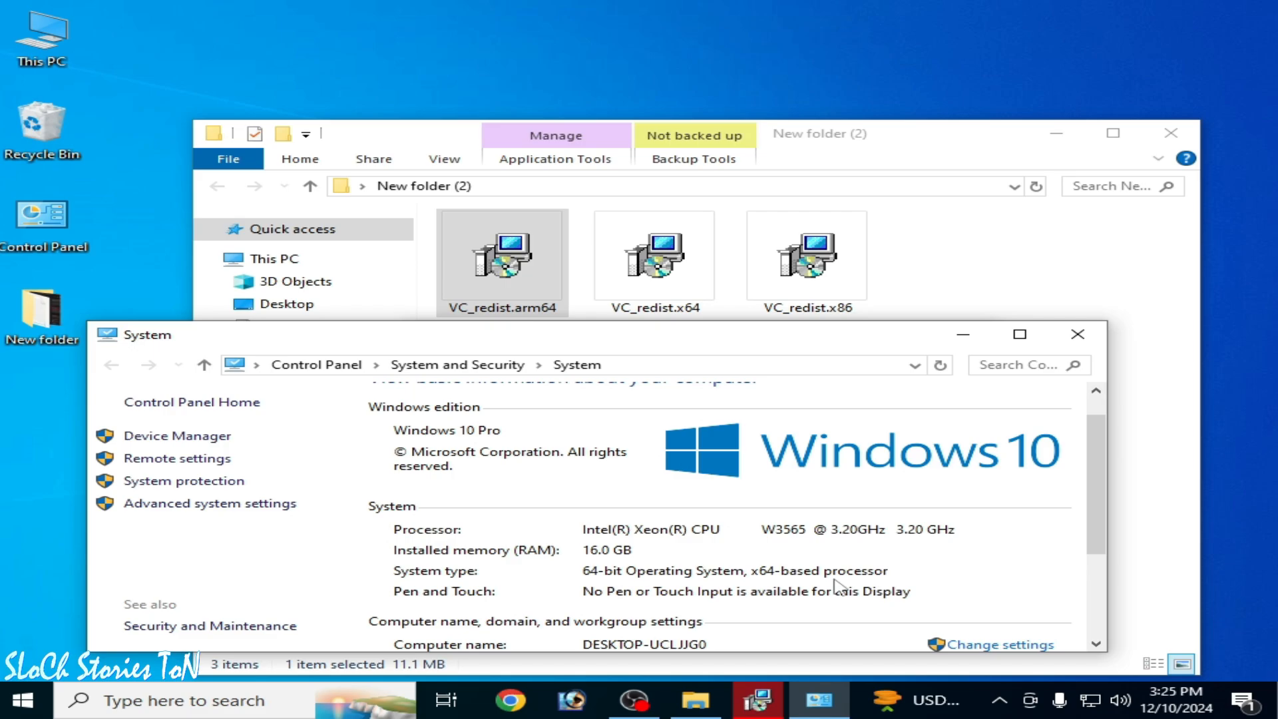
mouse_move(907, 390)
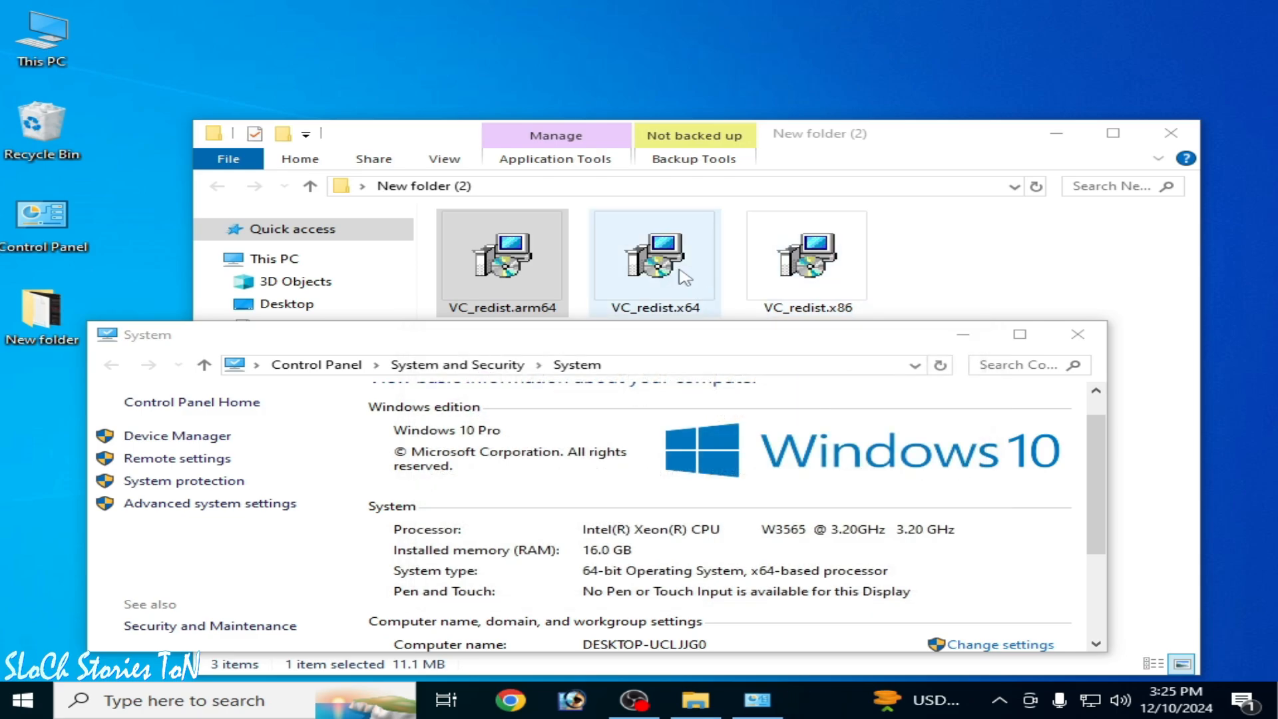
Run VC_redist.x64, accept the license, install it successfully and close the setup window
right_click(654, 261)
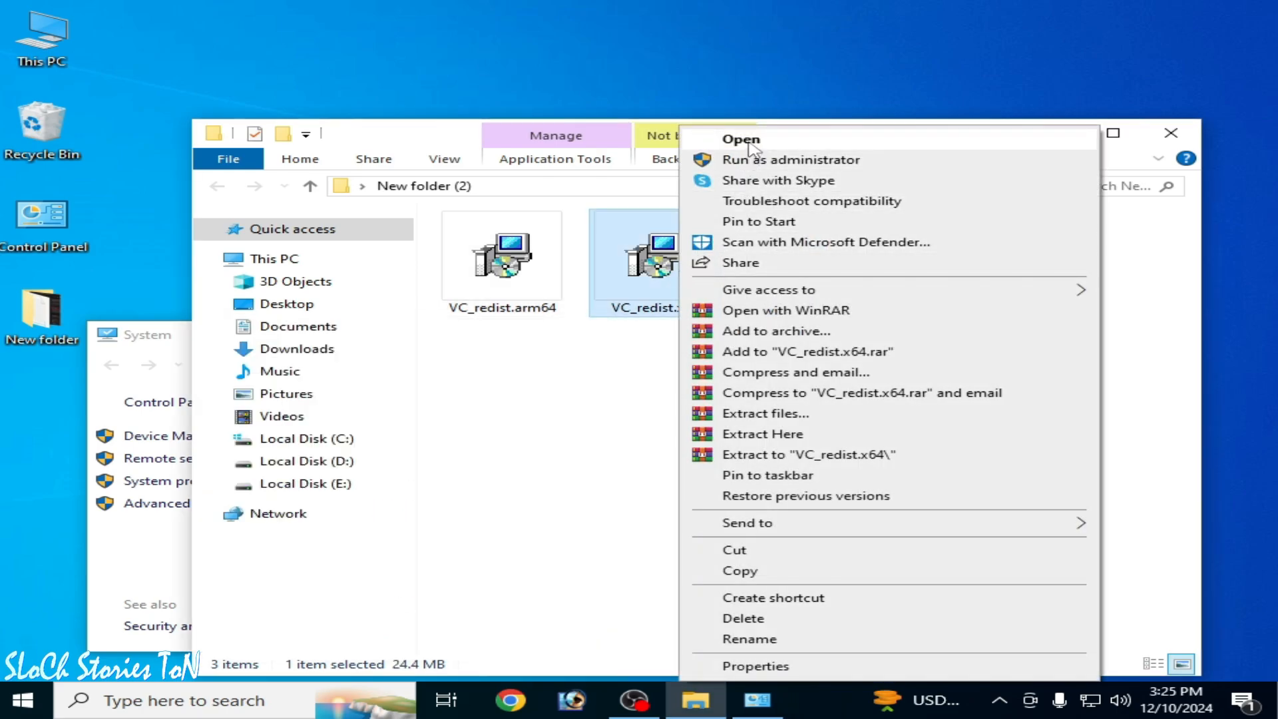
click(741, 138)
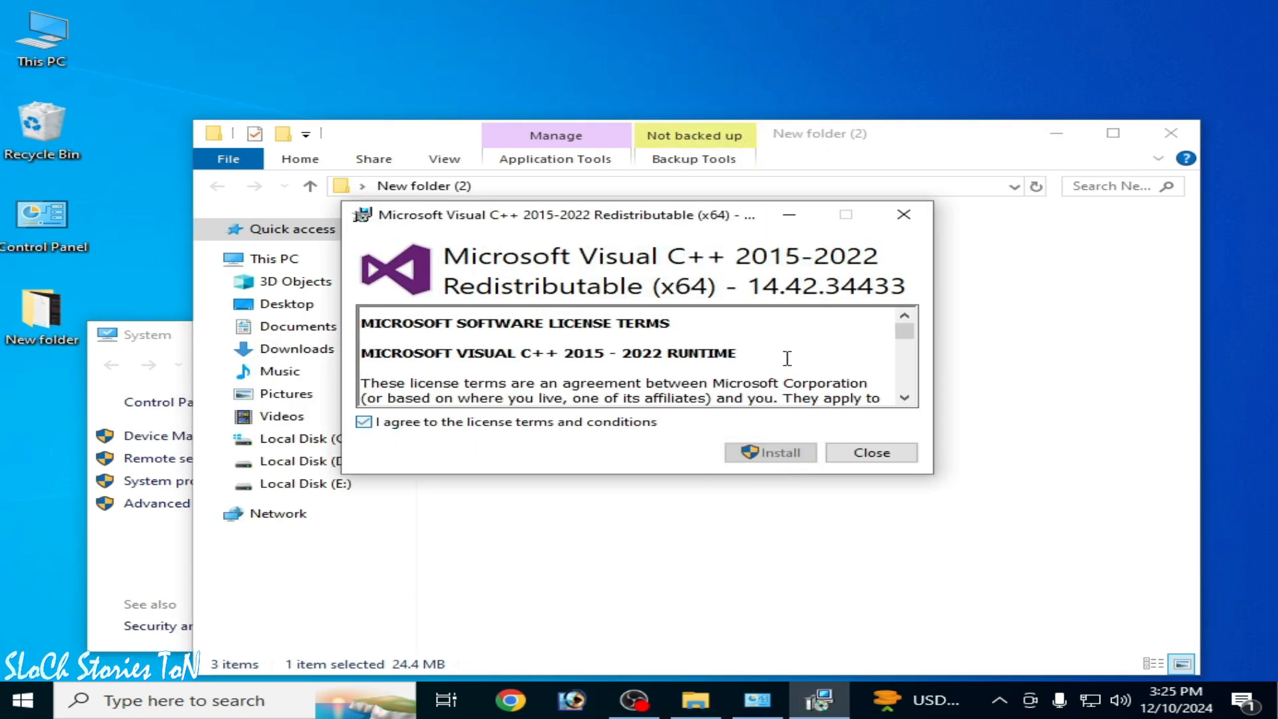
click(770, 453)
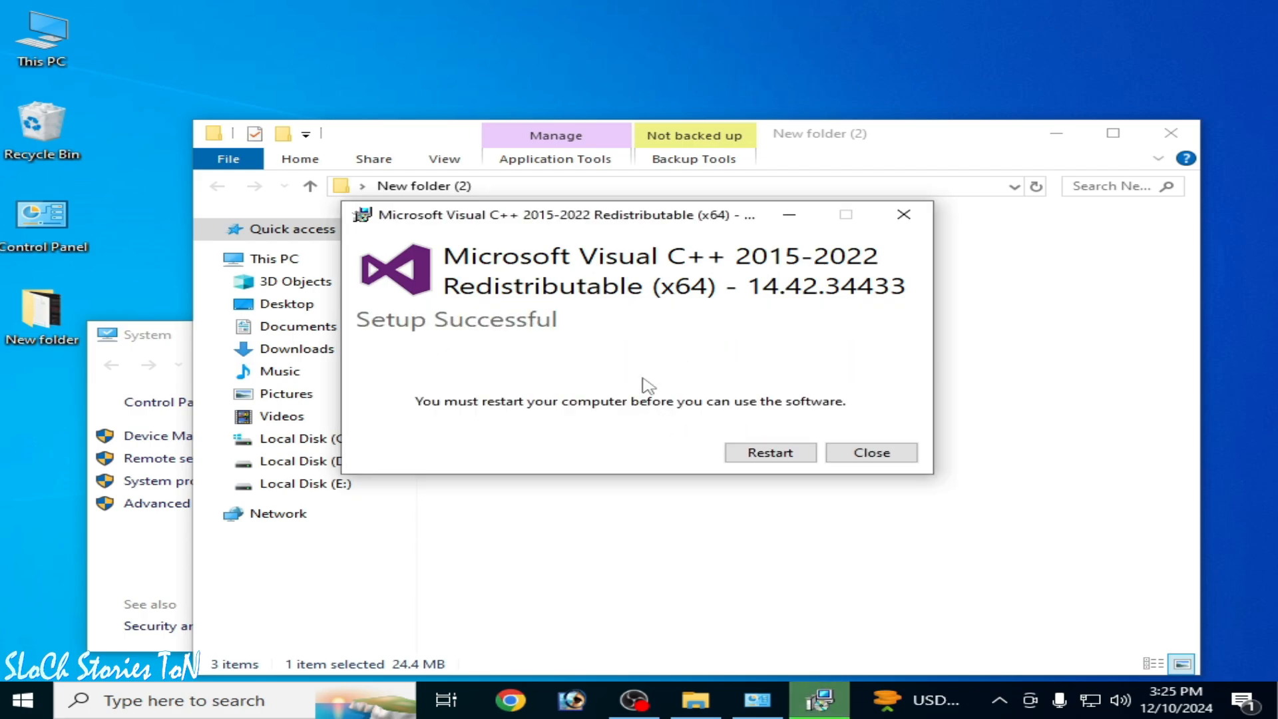
mouse_move(870, 440)
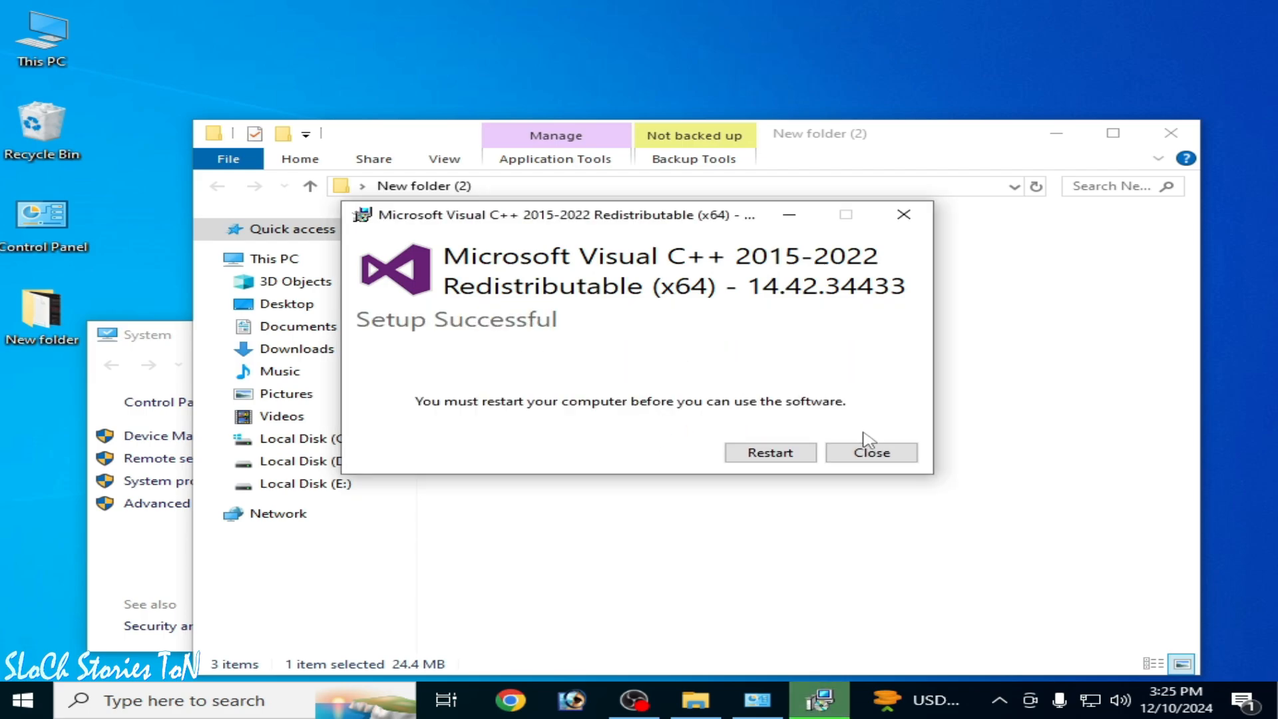
click(870, 453)
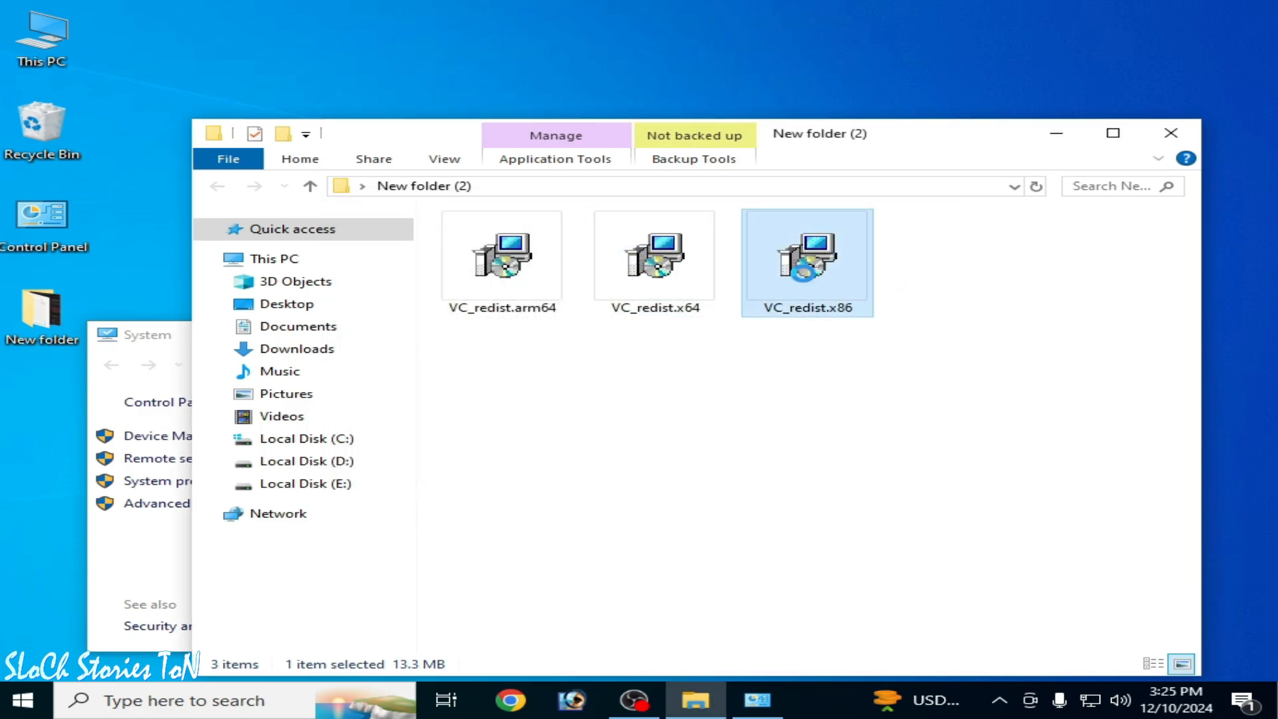
Run VC_redist.arm64 again, see it fail as unsupported, and bring the System window forward
right_click(806, 262)
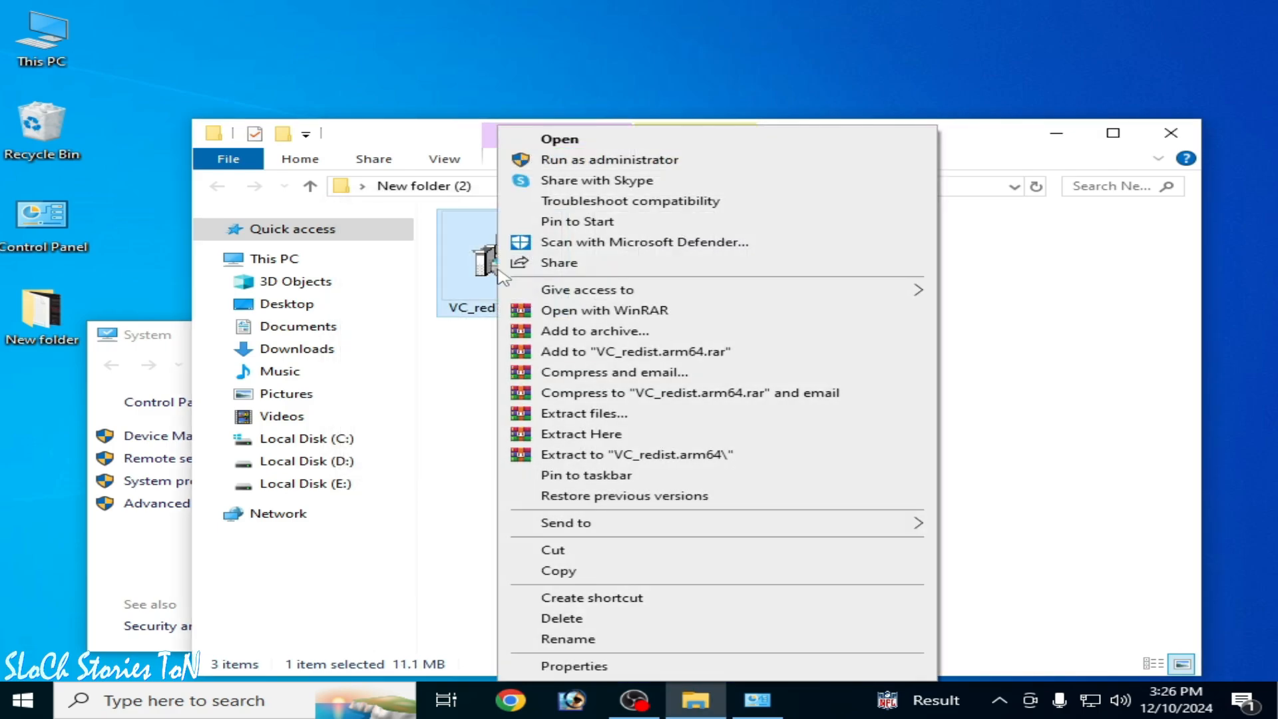
click(559, 139)
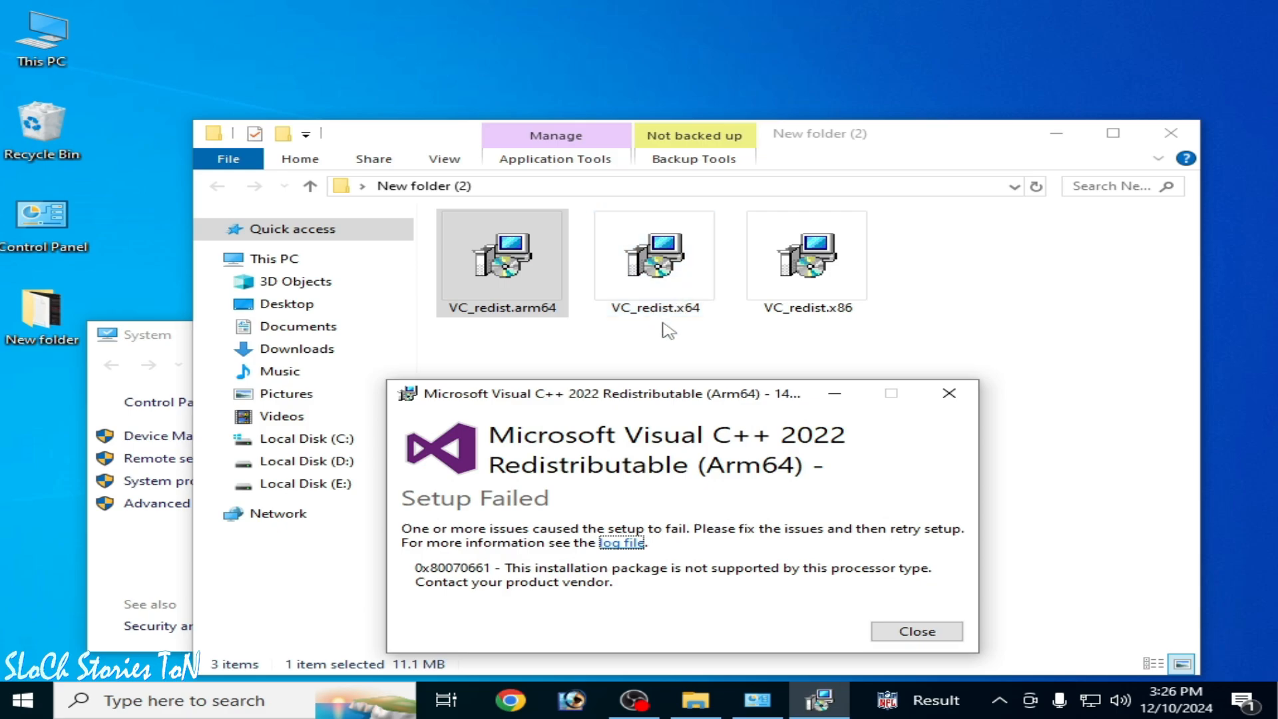
click(915, 632)
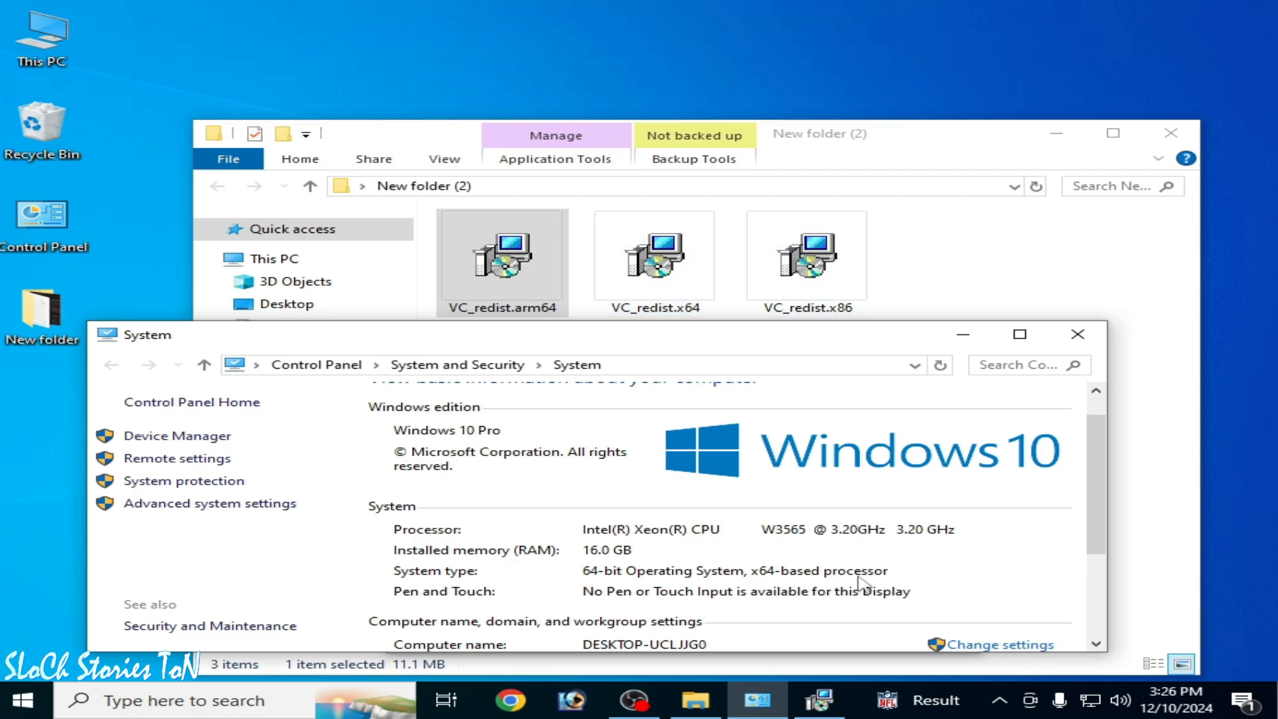
Close the System window and dismiss the Arm64 Setup Failed dialog
double_click(502, 257)
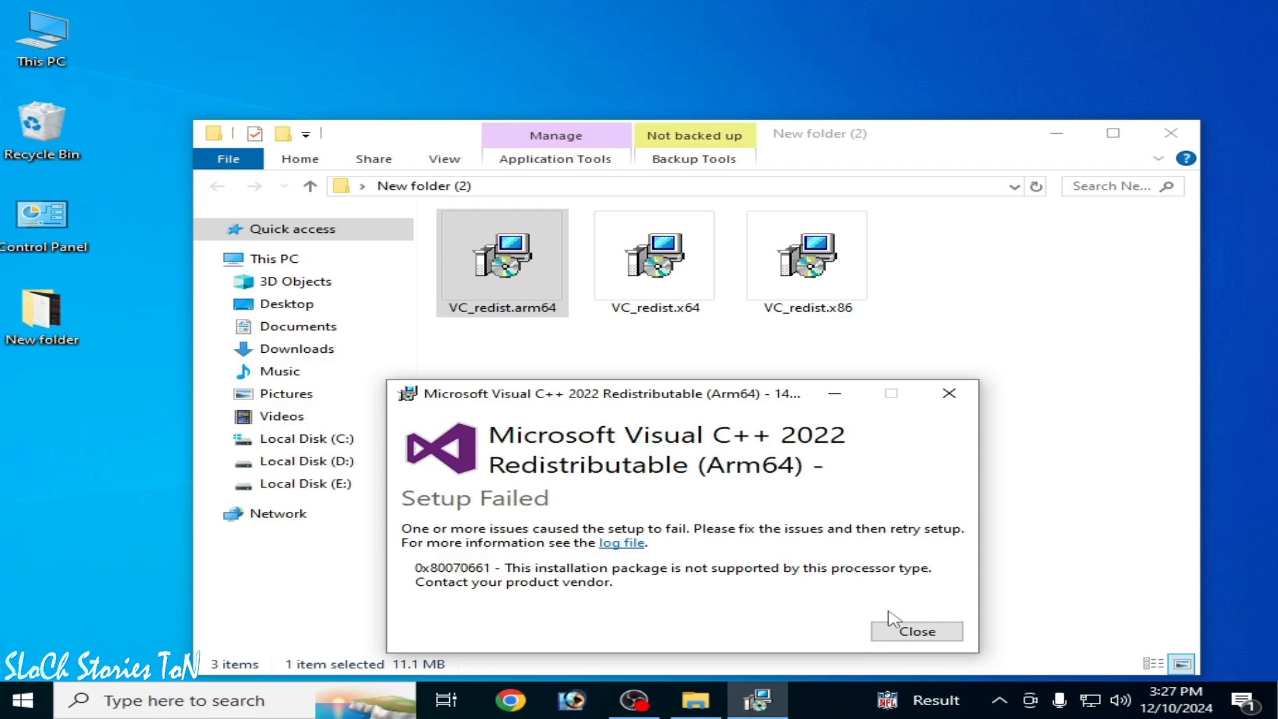
click(916, 631)
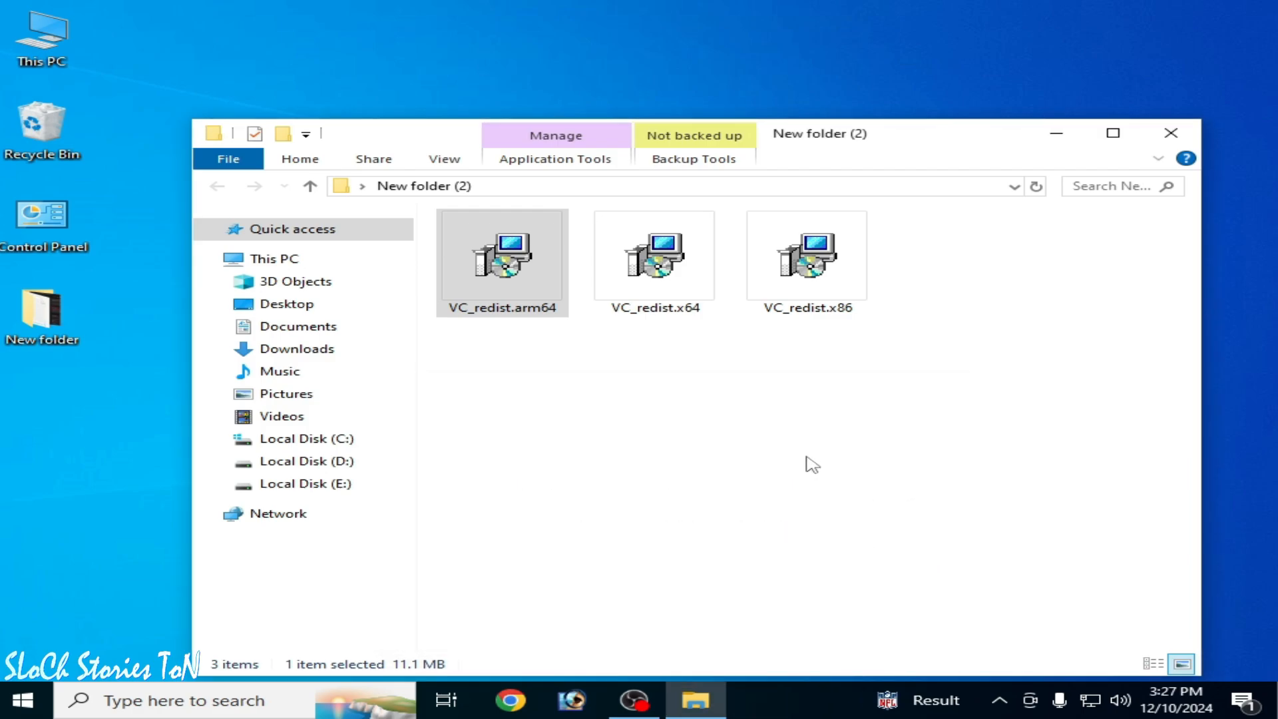